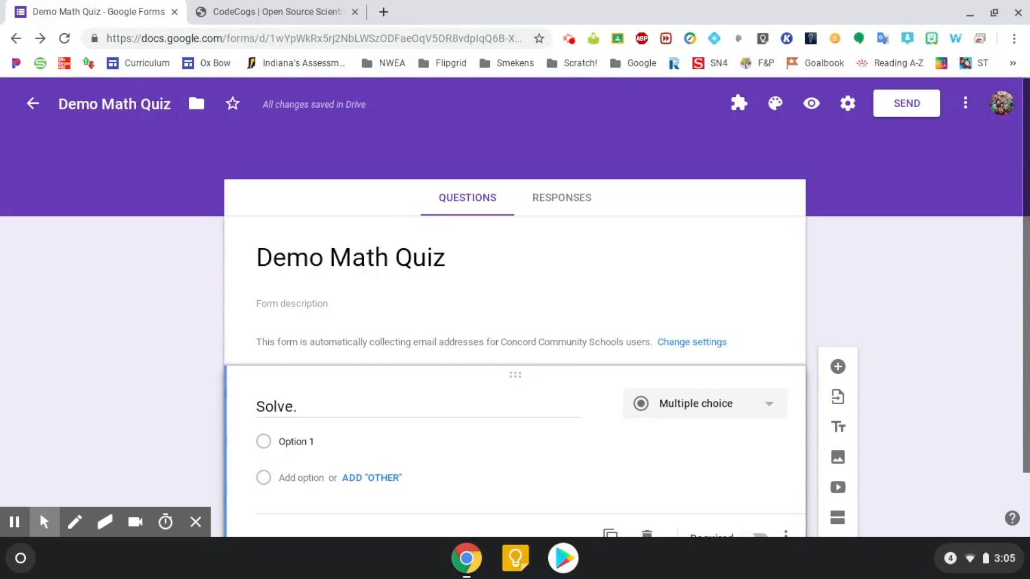
{"action": "mouse_move", "coordinate": [923, 204]}
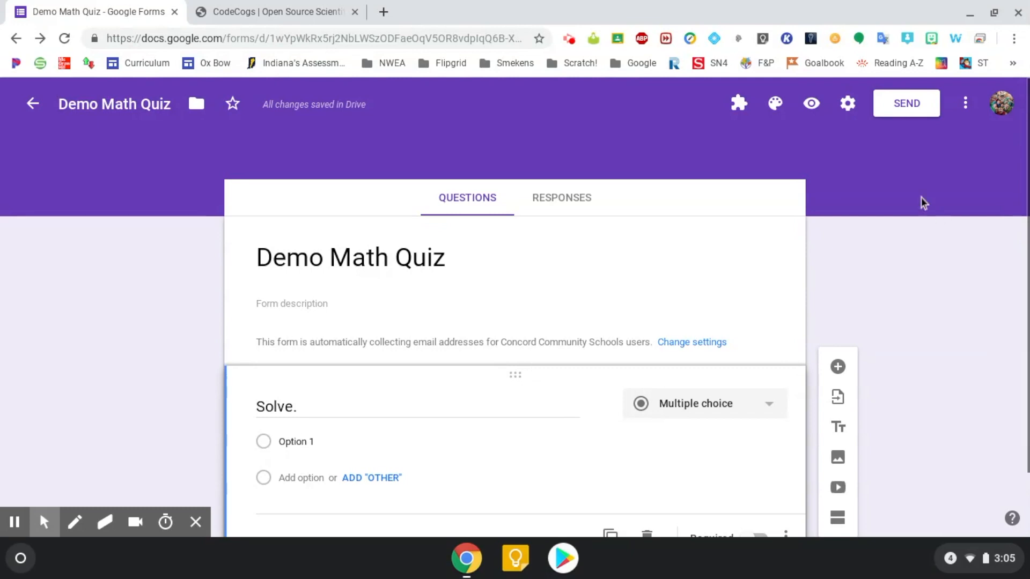
Enable 'Make this a quiz' in the form's Quizzes settings and save
{"action": "left_click", "coordinate": [847, 103]}
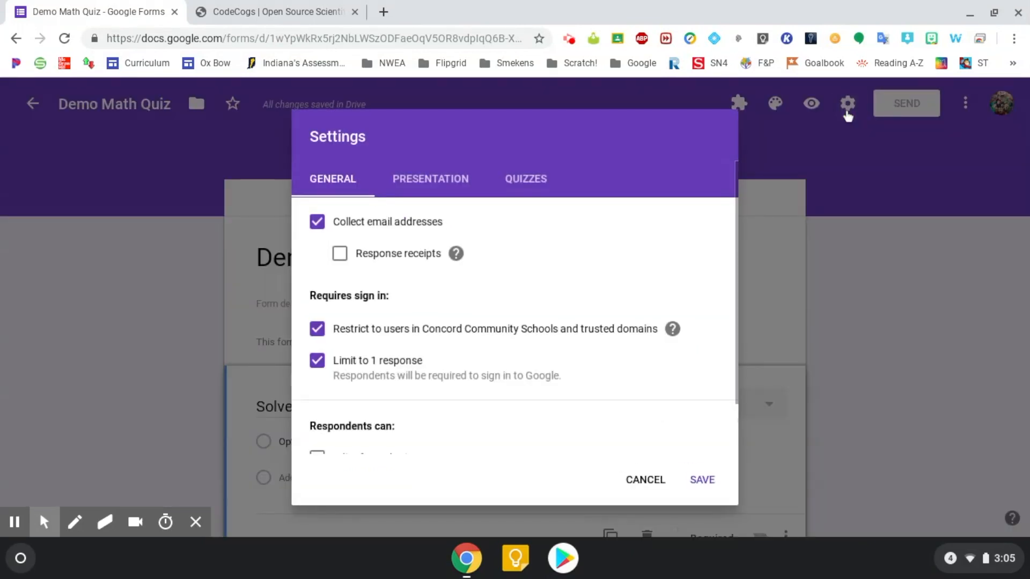
{"action": "mouse_move", "coordinate": [346, 239]}
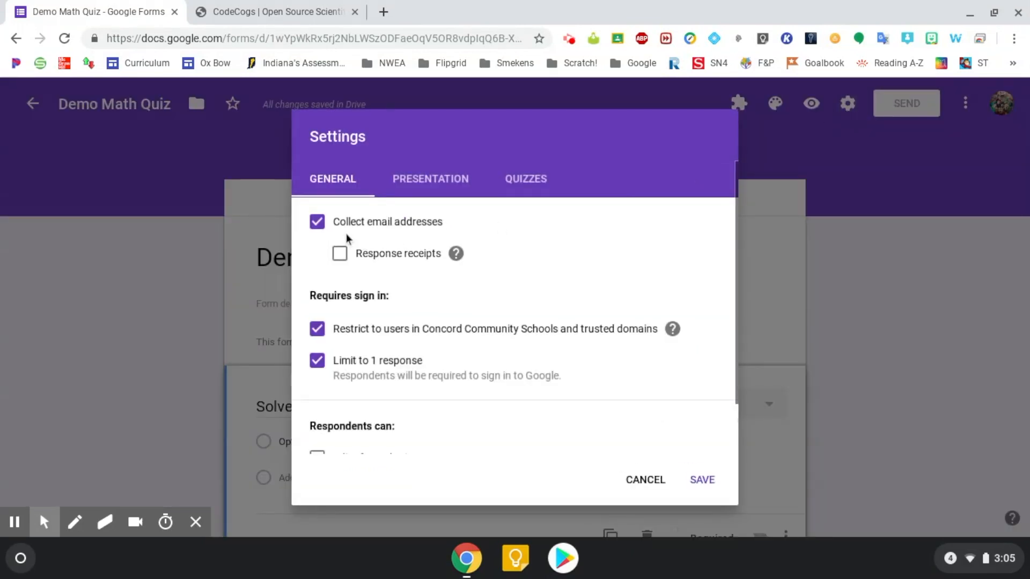
{"action": "mouse_move", "coordinate": [471, 235]}
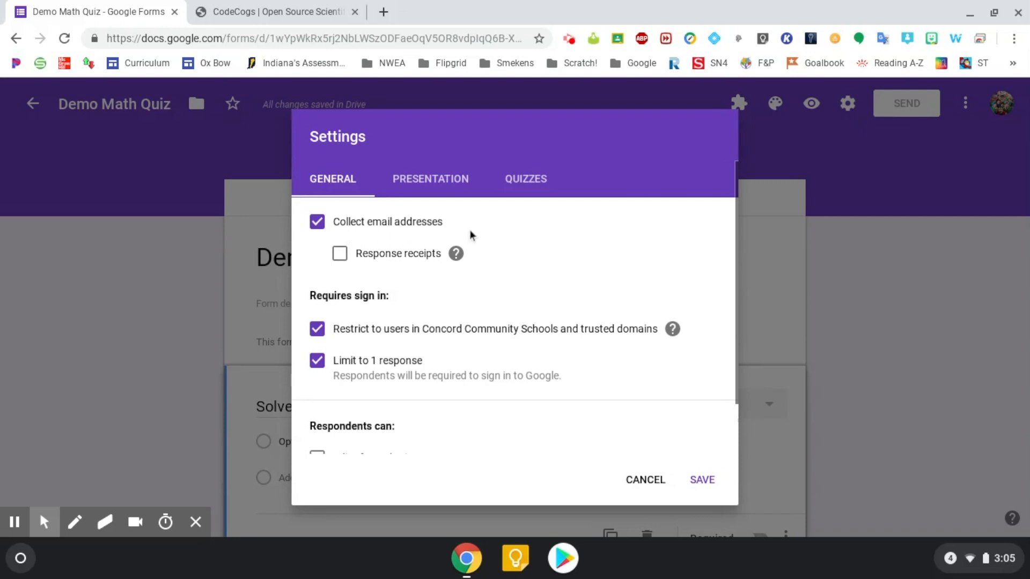
{"action": "left_click", "coordinate": [526, 178]}
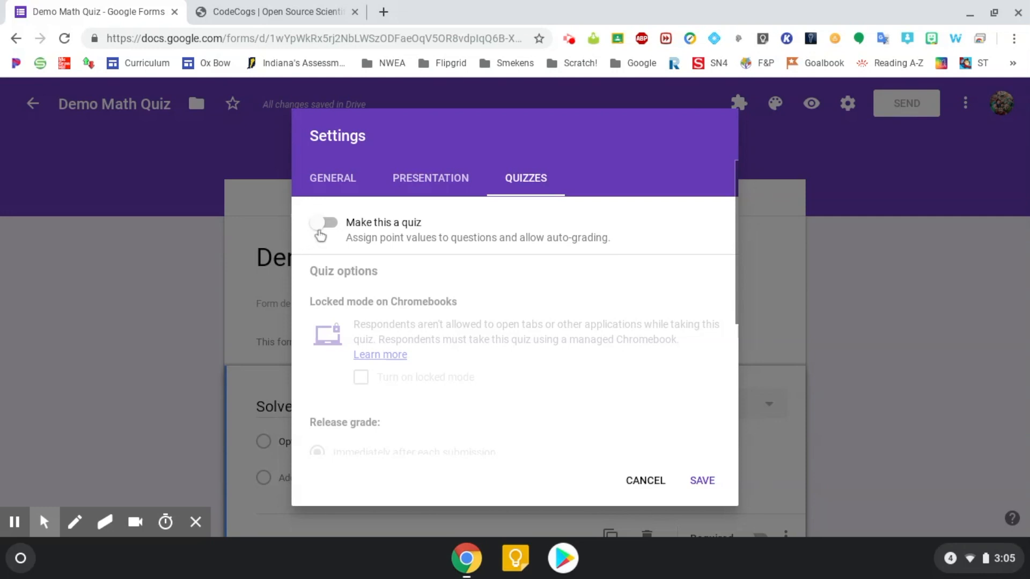
{"action": "left_click", "coordinate": [323, 222]}
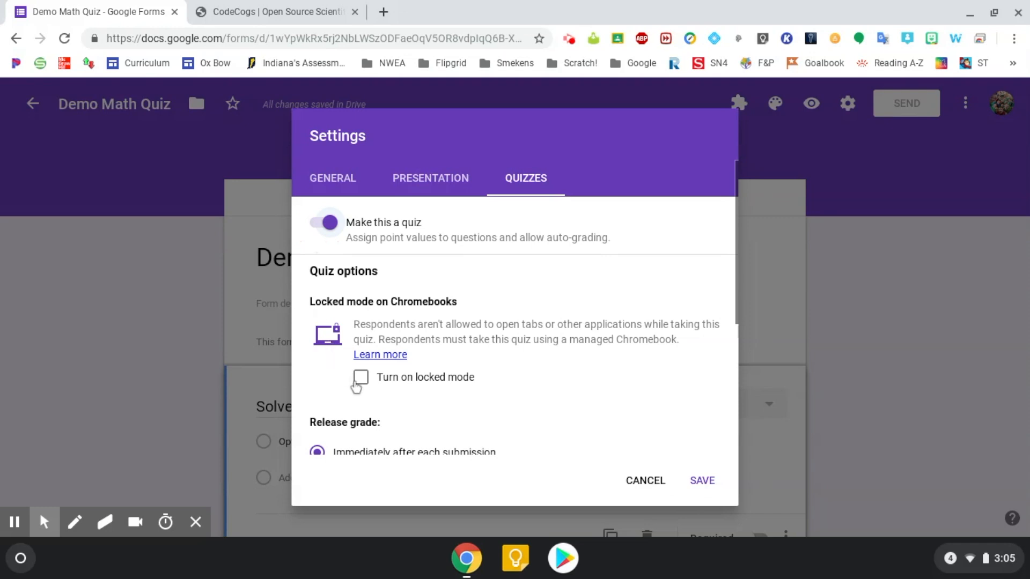
{"action": "mouse_move", "coordinate": [693, 470]}
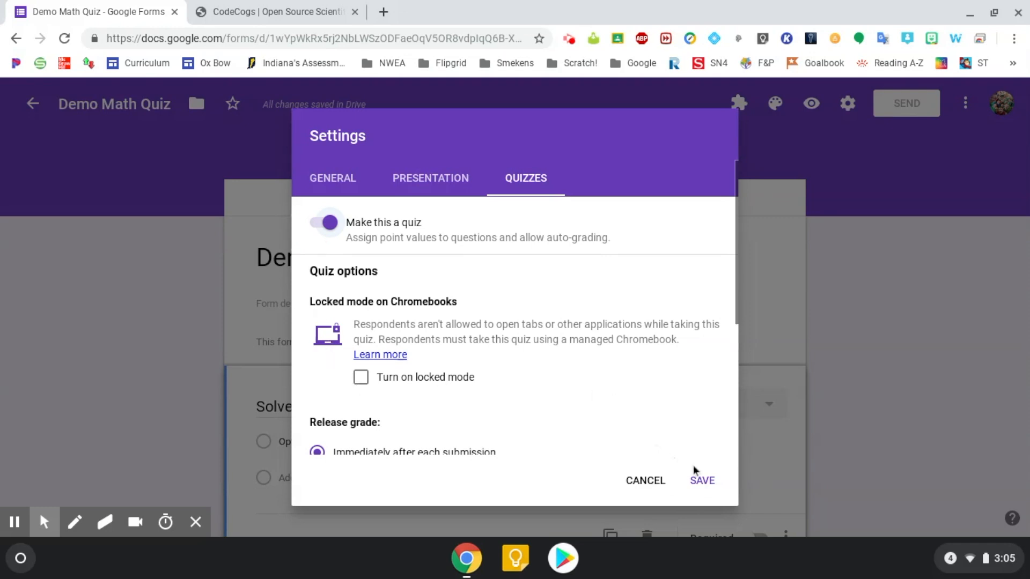
{"action": "left_click", "coordinate": [702, 481]}
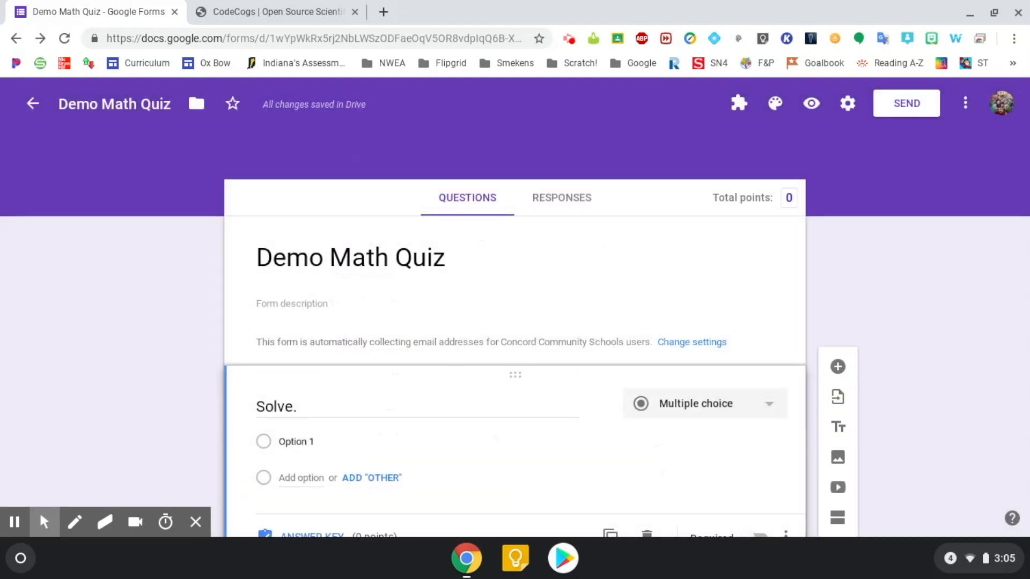
Add options to the Solve. question until it has four, then switch to the CodeCogs site
{"action": "scroll", "scroll_direction": "down", "scroll_amount": 3}
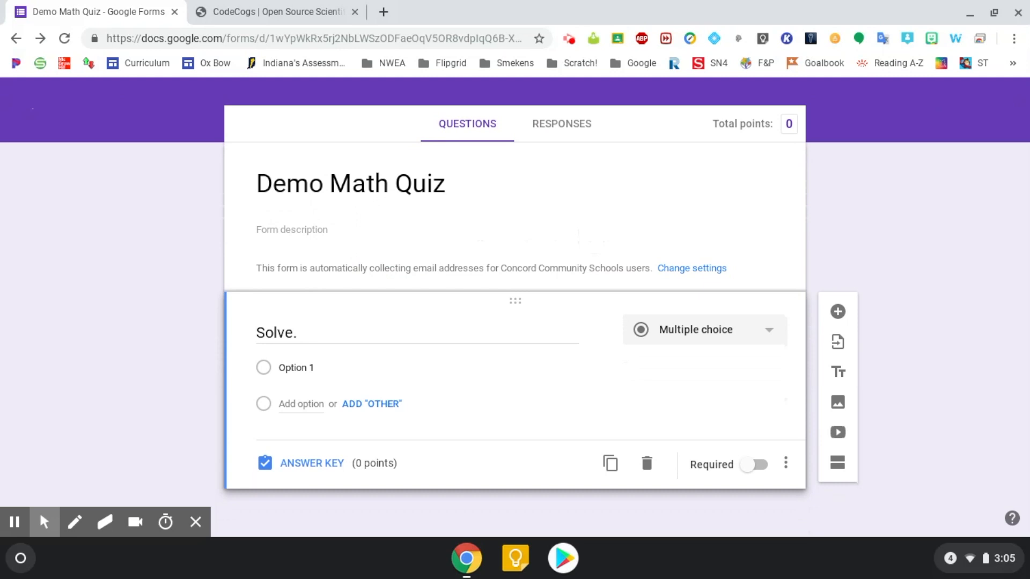
{"action": "double_click", "coordinate": [275, 333]}
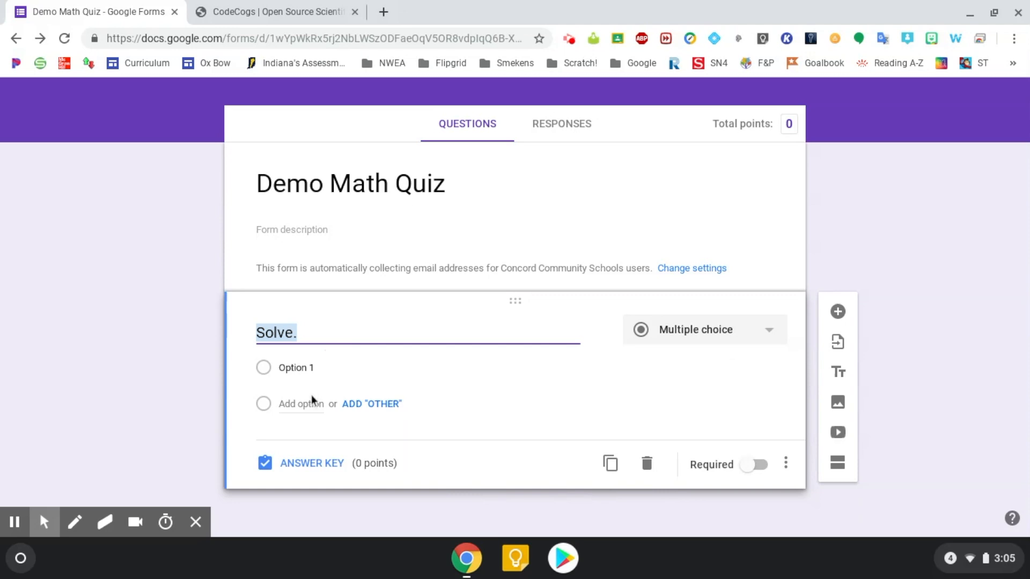
{"action": "left_click", "coordinate": [301, 403]}
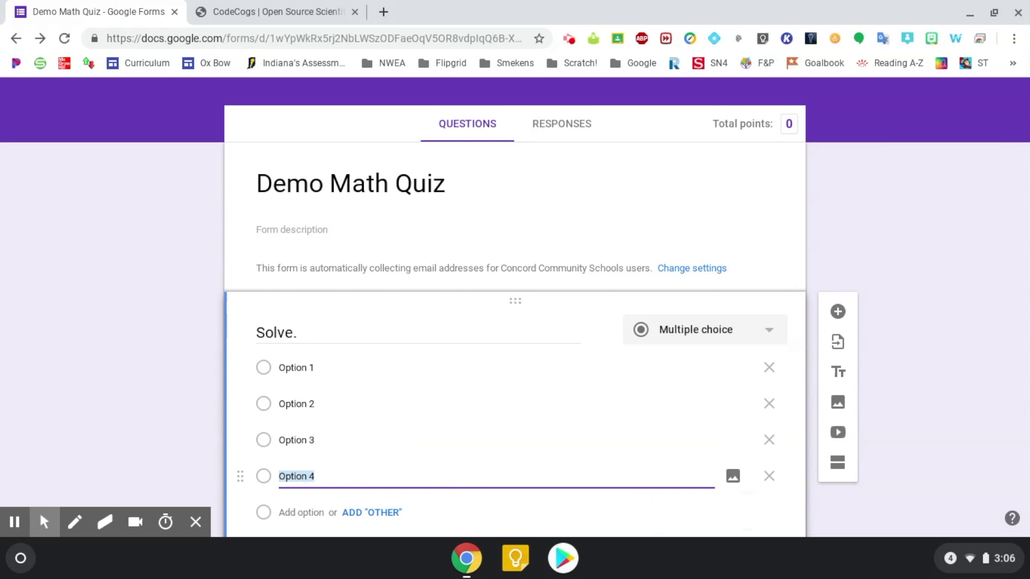
{"action": "left_click", "coordinate": [270, 11]}
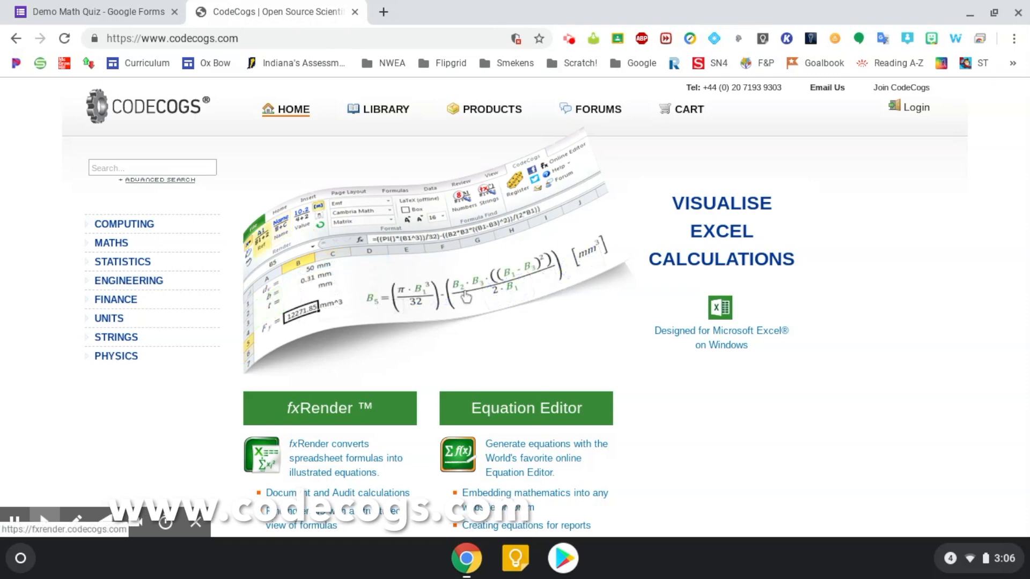
From the Equation Editor page, launch the standalone Full Panel Range LaTeX editor
{"action": "left_click", "coordinate": [526, 408]}
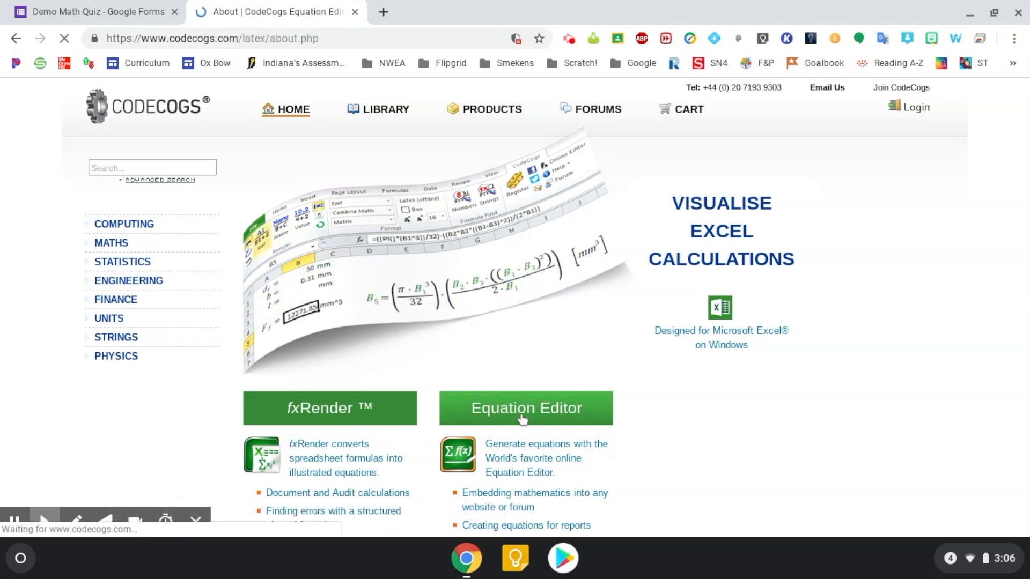
{"action": "left_click", "coordinate": [526, 407]}
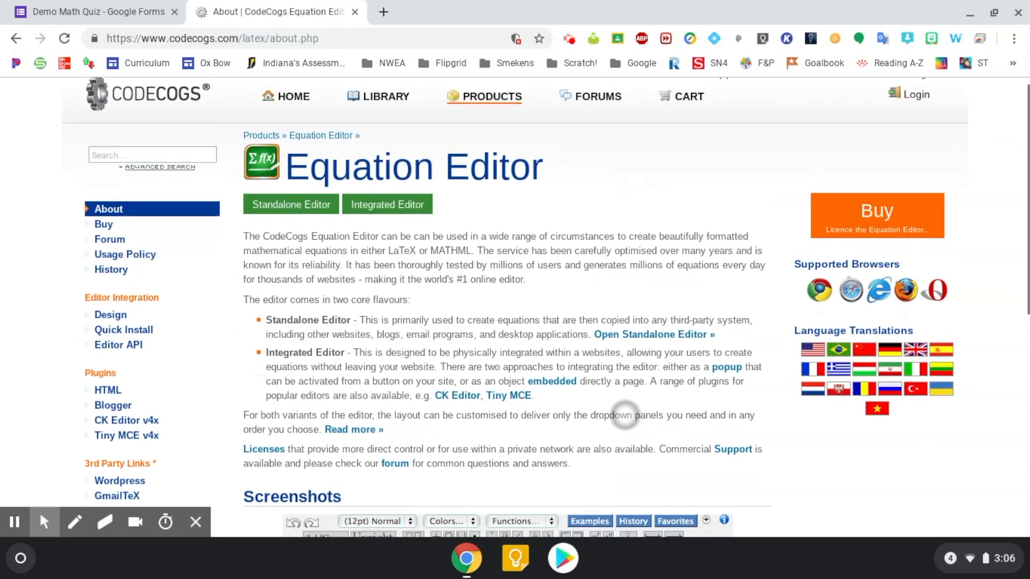
{"action": "scroll", "scroll_direction": "down", "scroll_amount": 3}
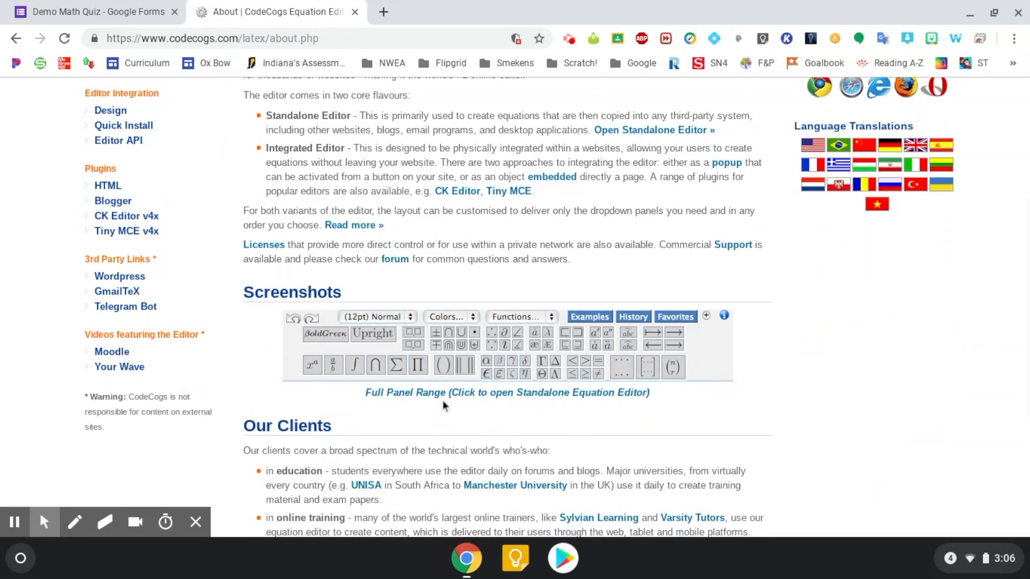
{"action": "mouse_move", "coordinate": [420, 404]}
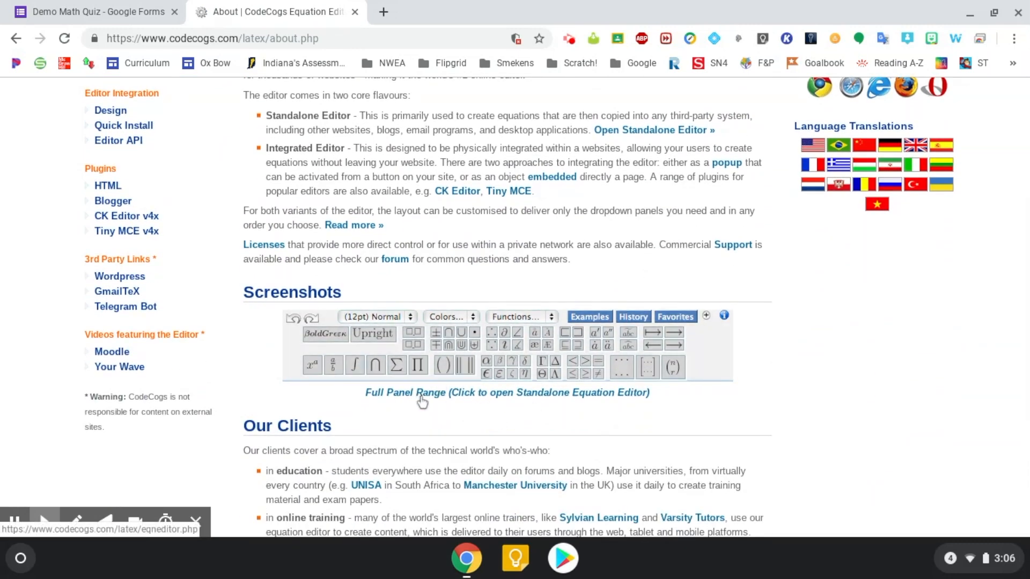
{"action": "mouse_move", "coordinate": [523, 402]}
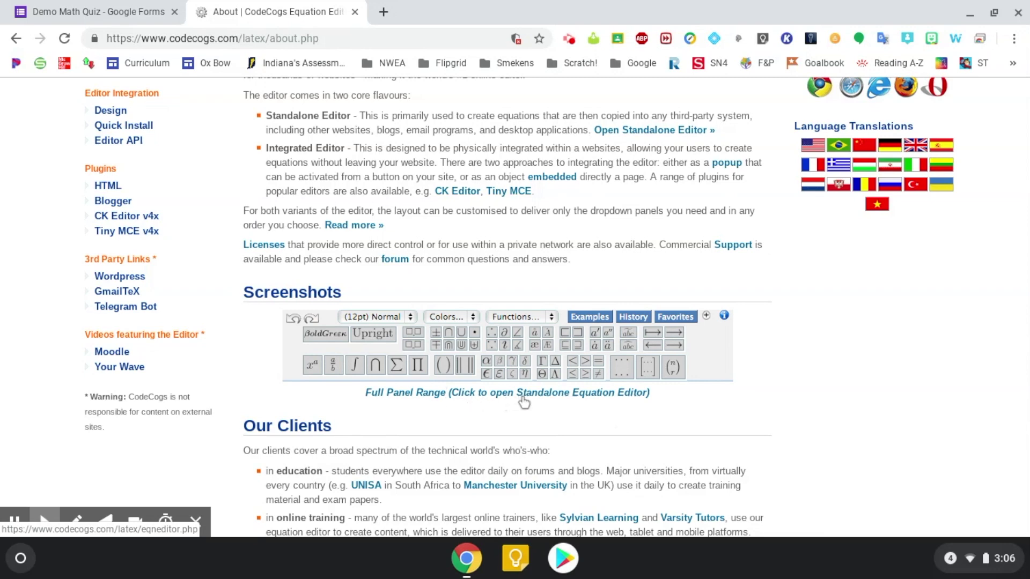
{"action": "left_click", "coordinate": [522, 392]}
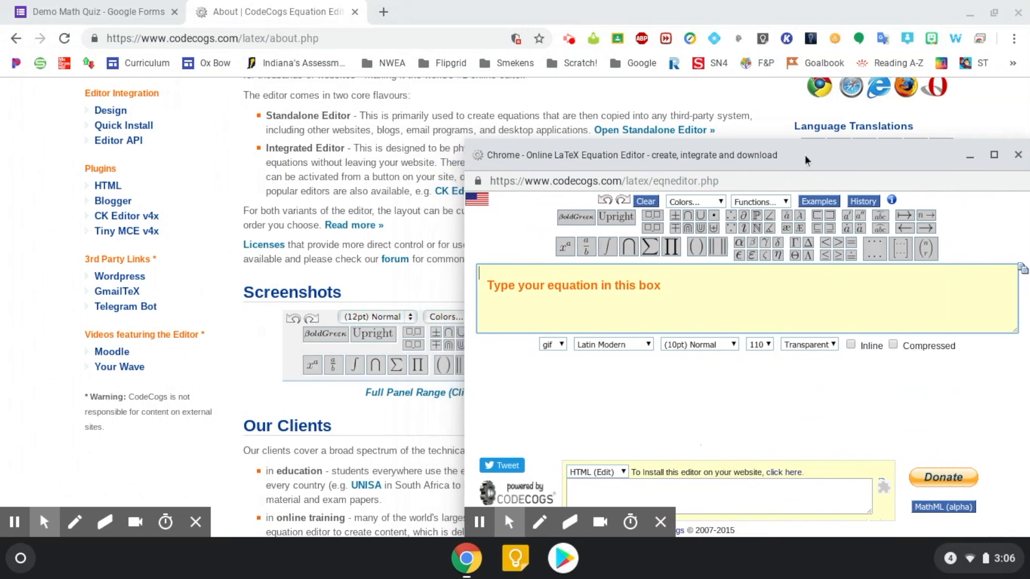
Snap the Forms window to the left half so the equation editor sits beside it
{"action": "left_click", "coordinate": [80, 10]}
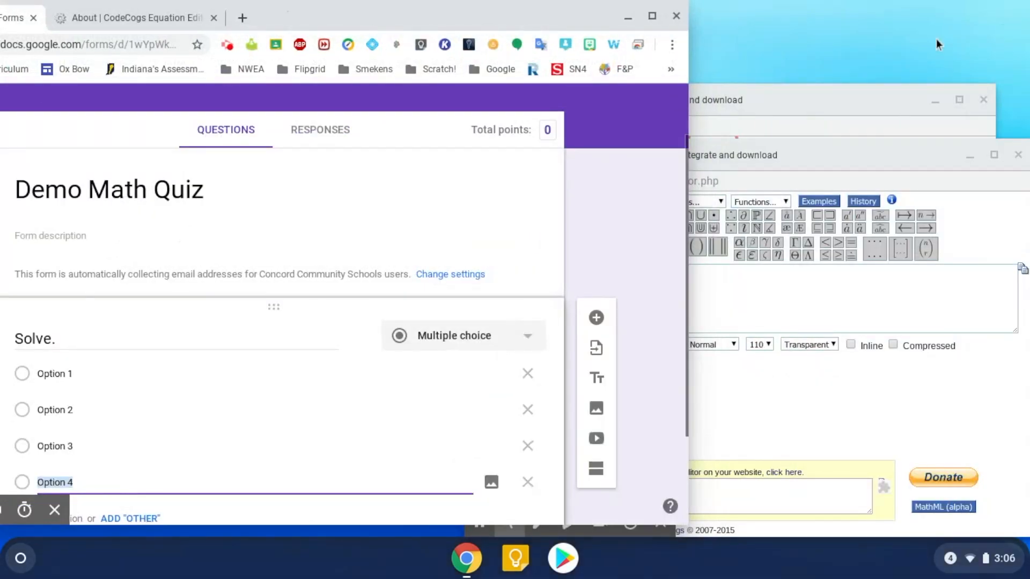
{"action": "mouse_move", "coordinate": [892, 172]}
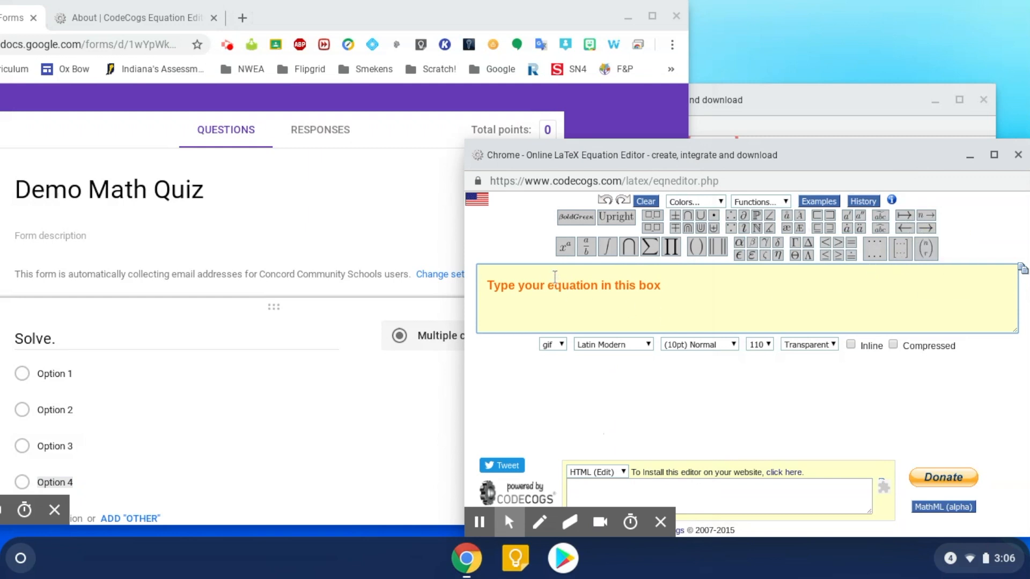
{"action": "mouse_move", "coordinate": [542, 266]}
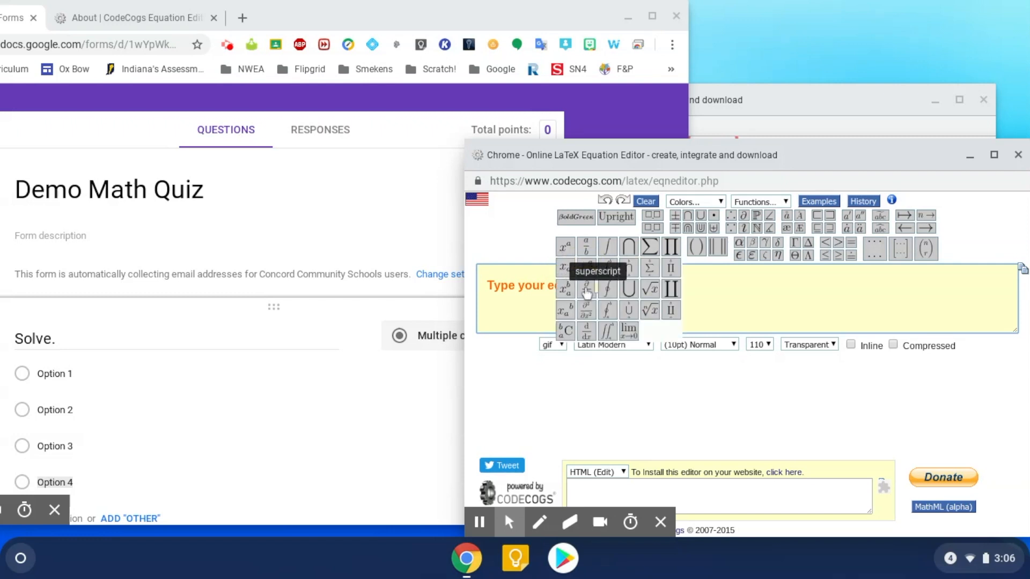
{"action": "mouse_move", "coordinate": [650, 289]}
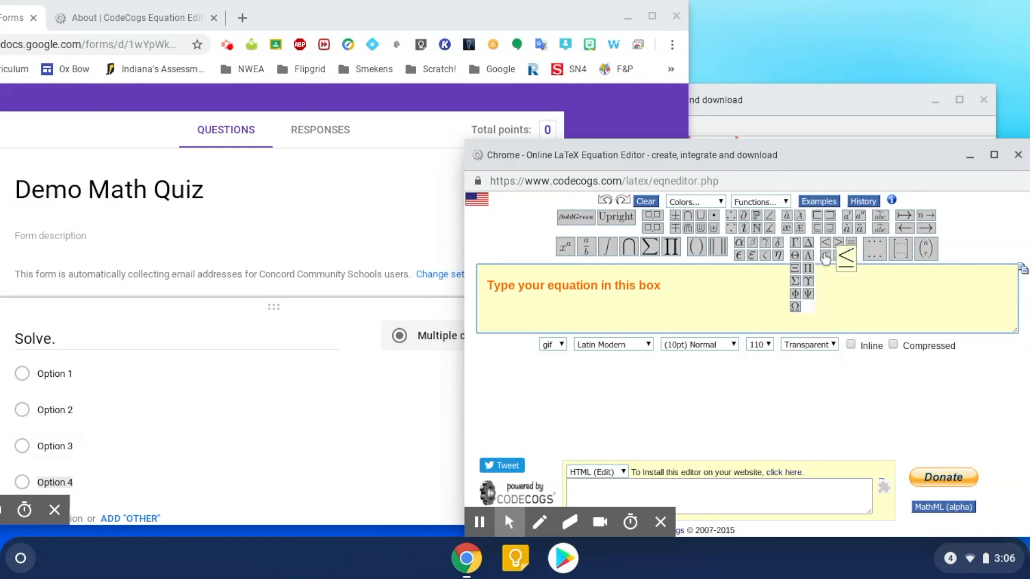
{"action": "left_click", "coordinate": [825, 255]}
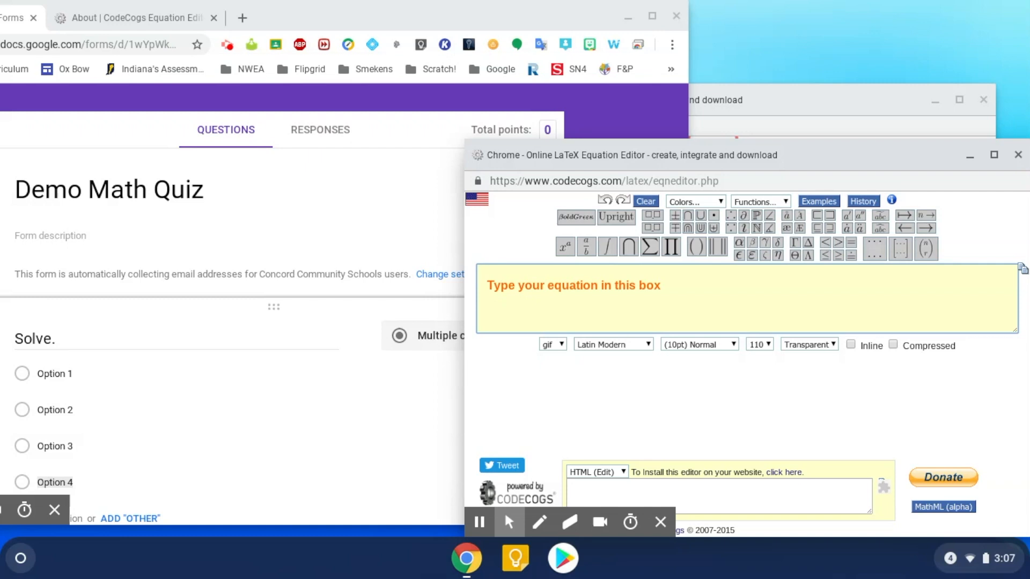
Enter 1\frac{1}{2} + 3\frac{3}{4} so the preview renders 1½ + 3¾
{"action": "type", "text": "1"}
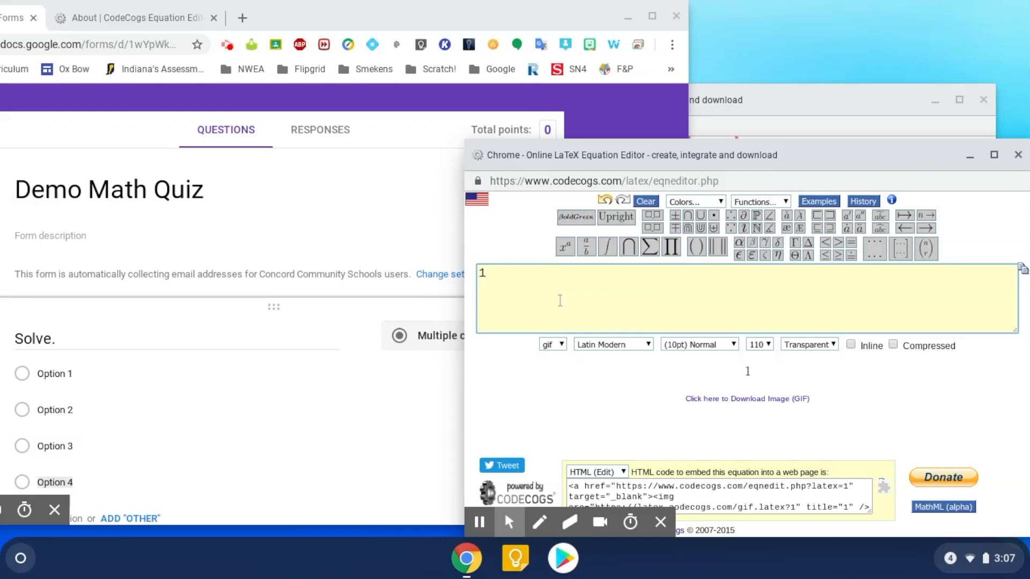
{"action": "left_click", "coordinate": [585, 247]}
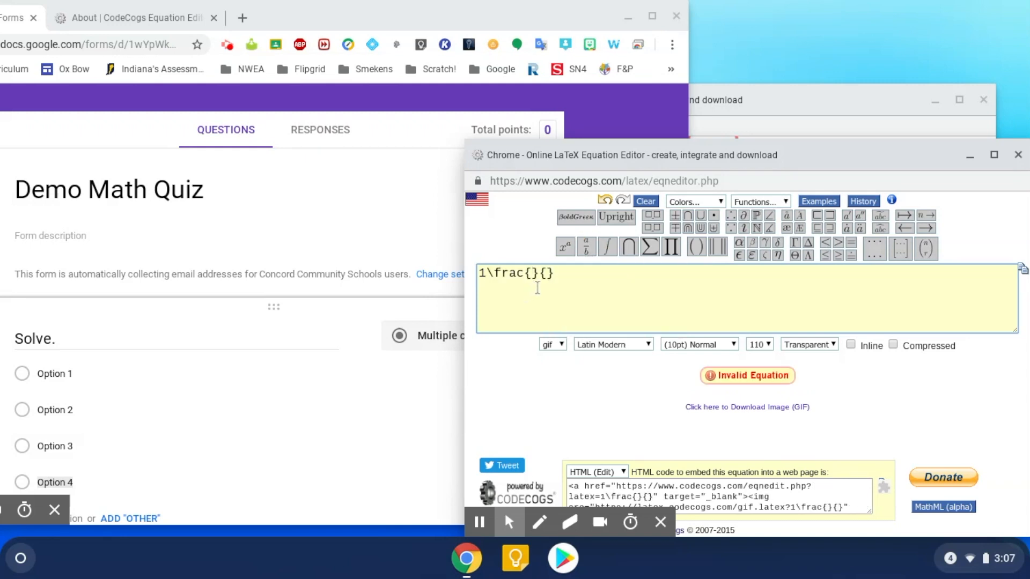
{"action": "type", "text": "1"}
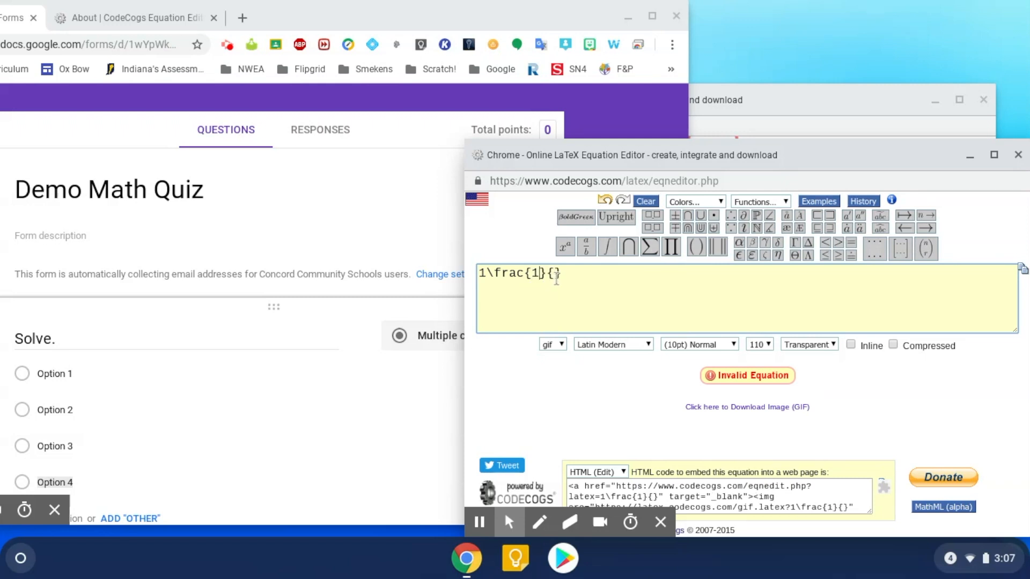
{"action": "type", "text": "2"}
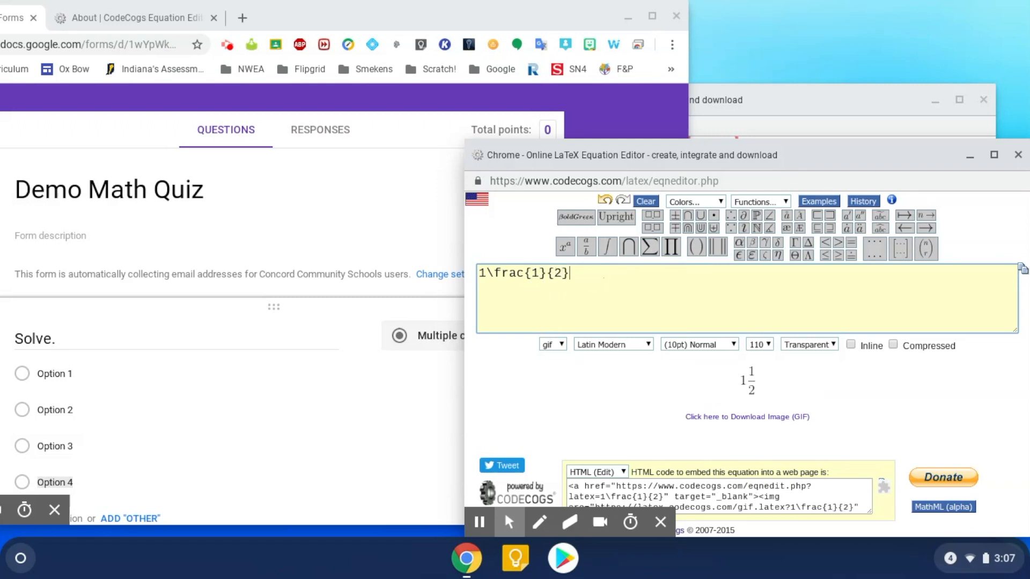
{"action": "mouse_move", "coordinate": [755, 386]}
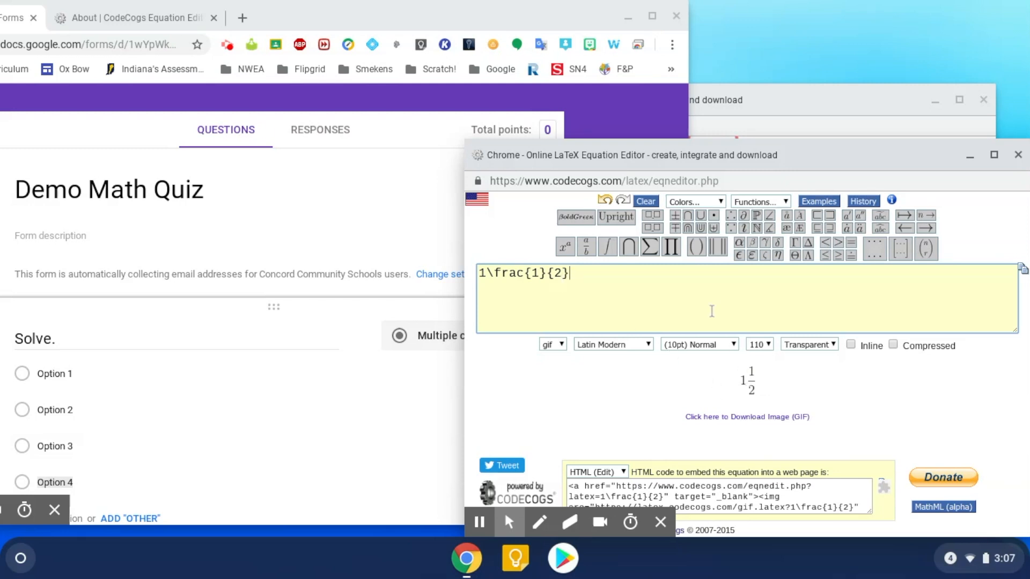
{"action": "type", "text": "+"}
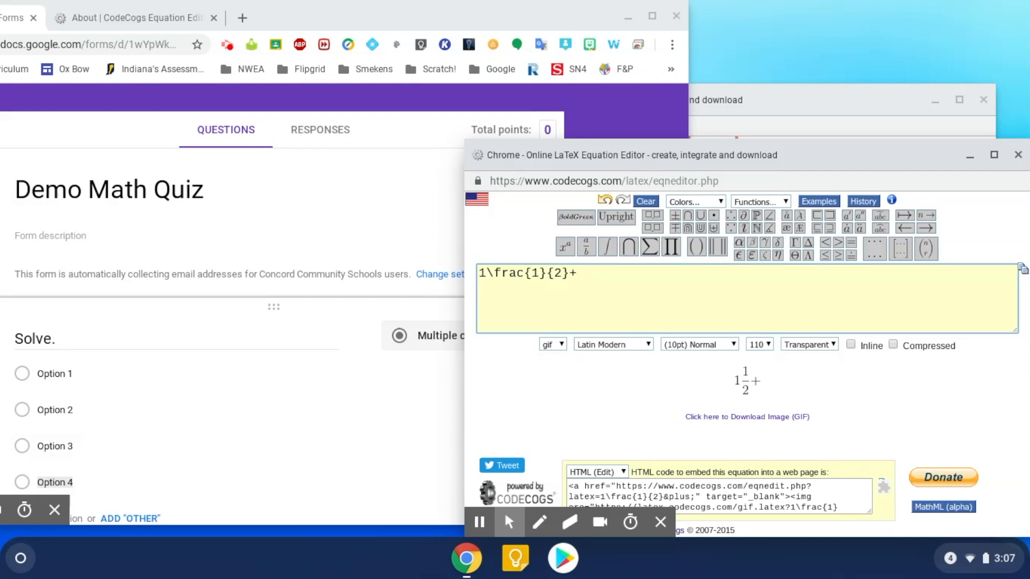
{"action": "type", "text": "3\\frac{3}{"}
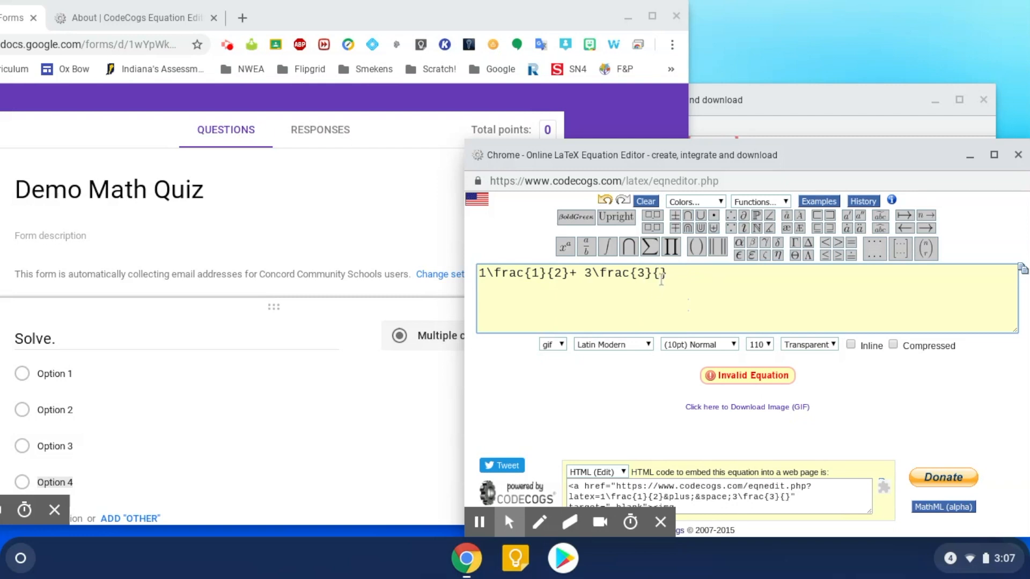
{"action": "type", "text": "4"}
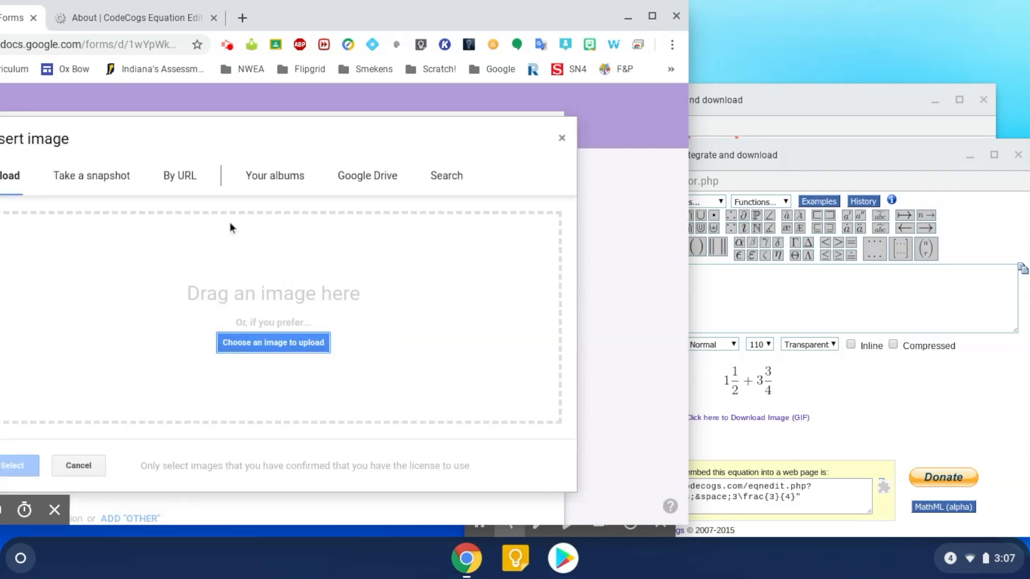
{"action": "mouse_move", "coordinate": [183, 187]}
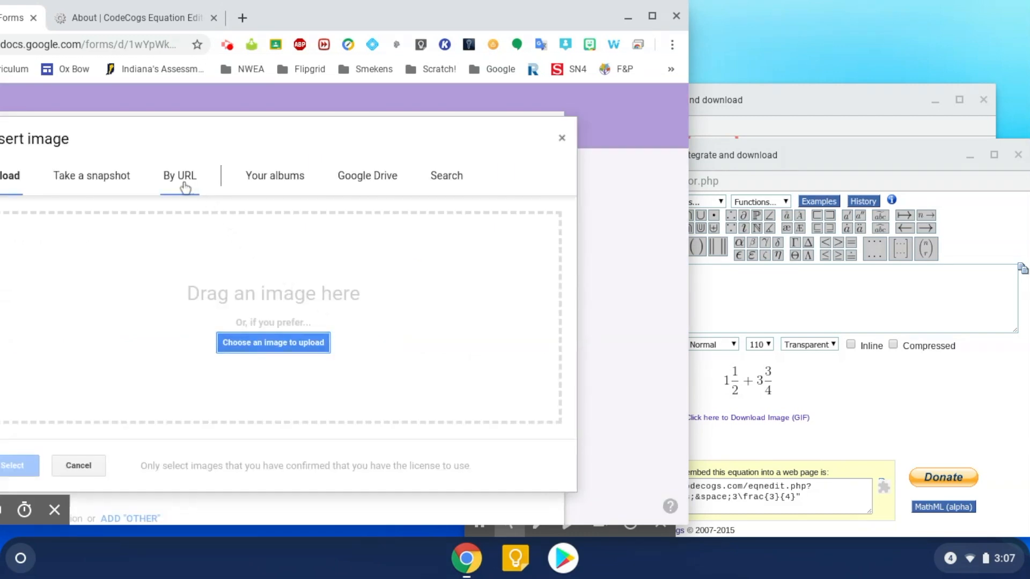
Insert the 1½ + 3¾ equation image into the Solve. question by its CodeCogs URL
{"action": "left_click", "coordinate": [179, 176]}
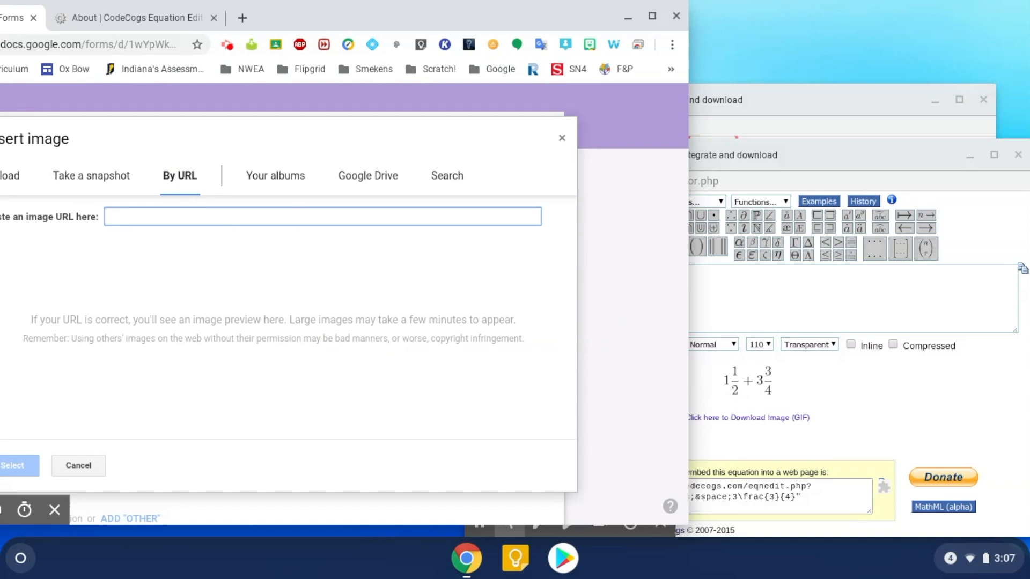
{"action": "mouse_move", "coordinate": [744, 389]}
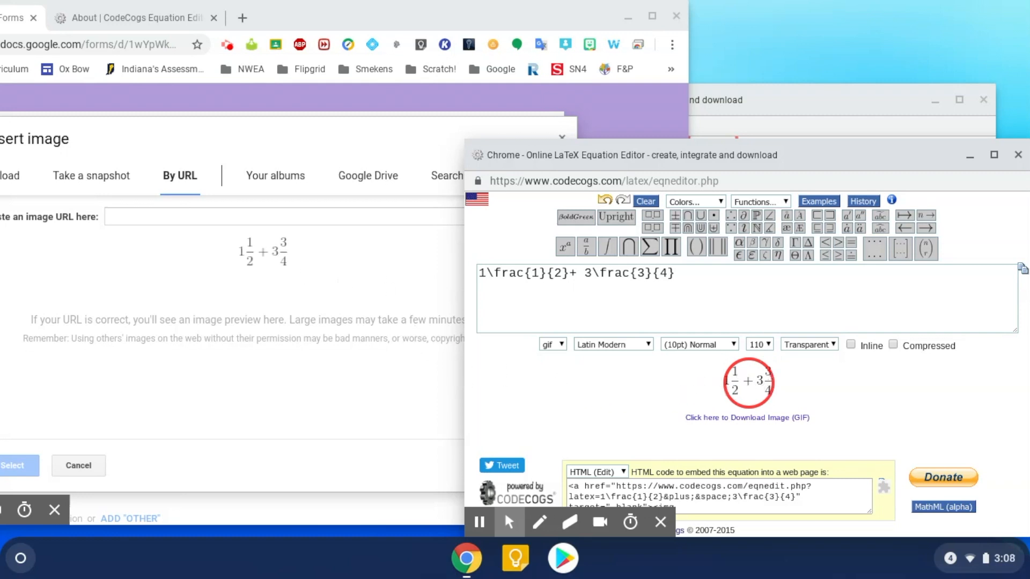
{"action": "left_click", "coordinate": [250, 217]}
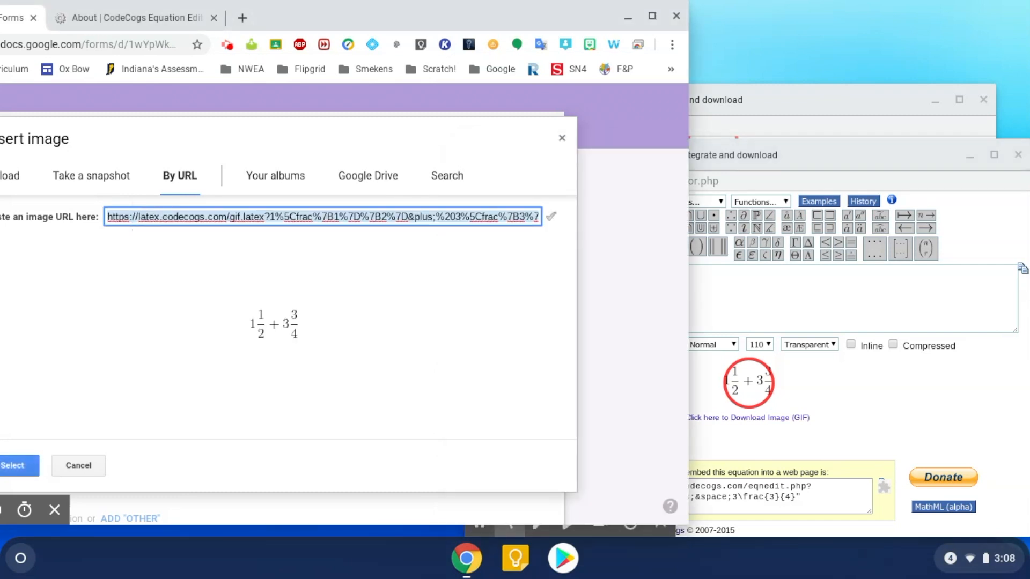
{"action": "left_click", "coordinate": [18, 466]}
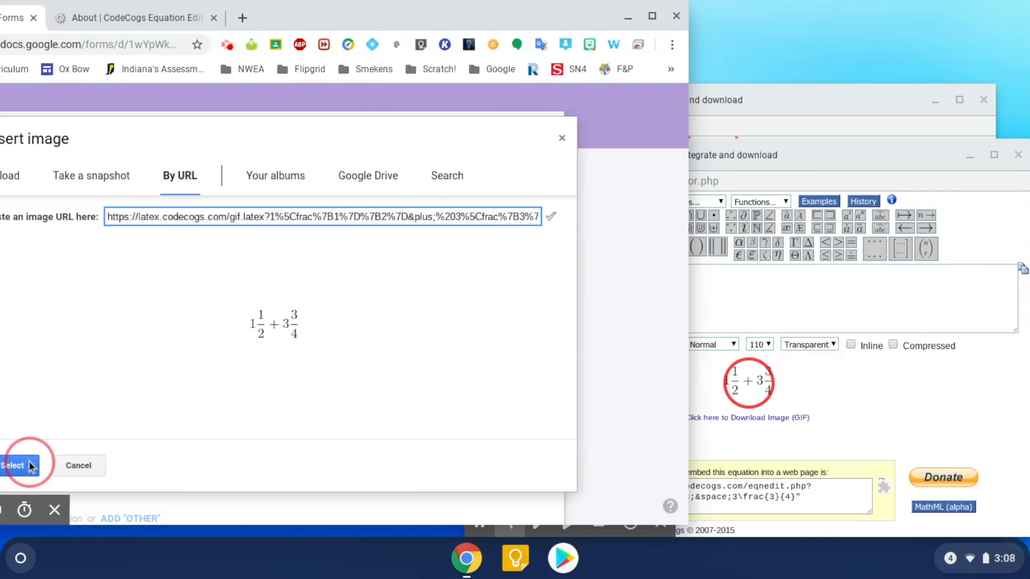
{"action": "left_click", "coordinate": [18, 465]}
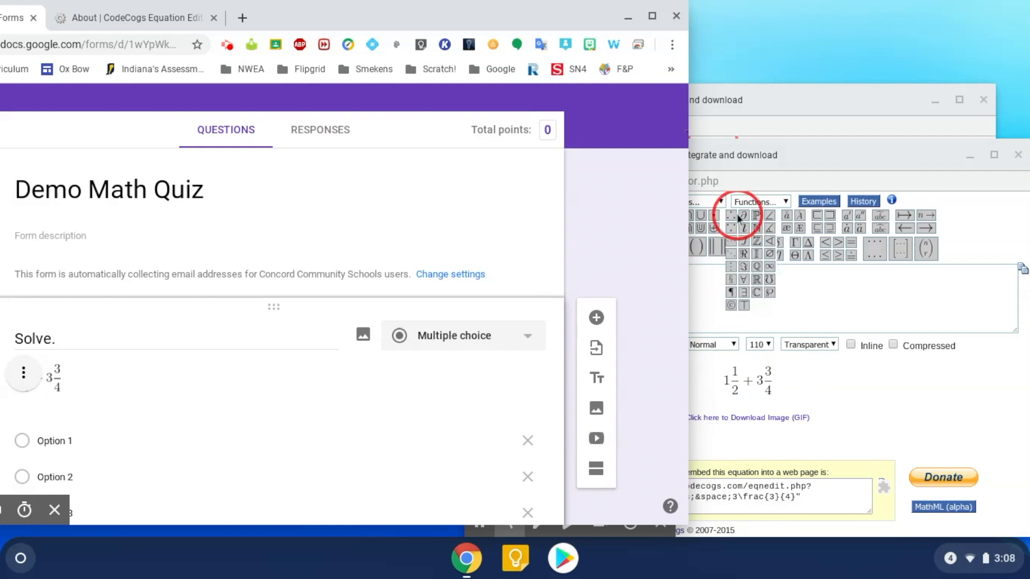
{"action": "mouse_move", "coordinate": [841, 291]}
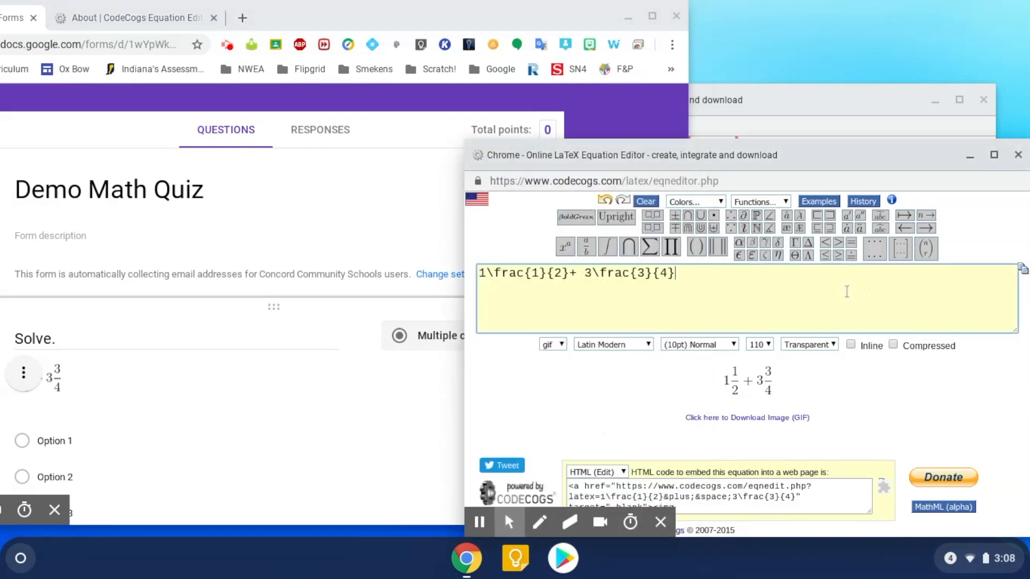
Clear the equation box and enter 5\frac{1}{2} to render 5½
{"action": "key", "text": "Backspace"}
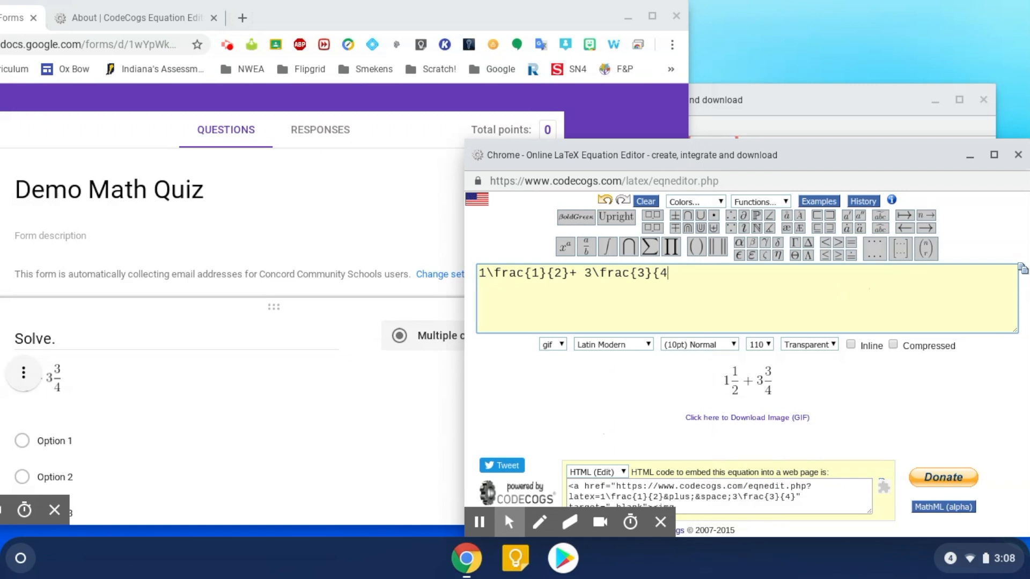
{"action": "left_click", "coordinate": [645, 202]}
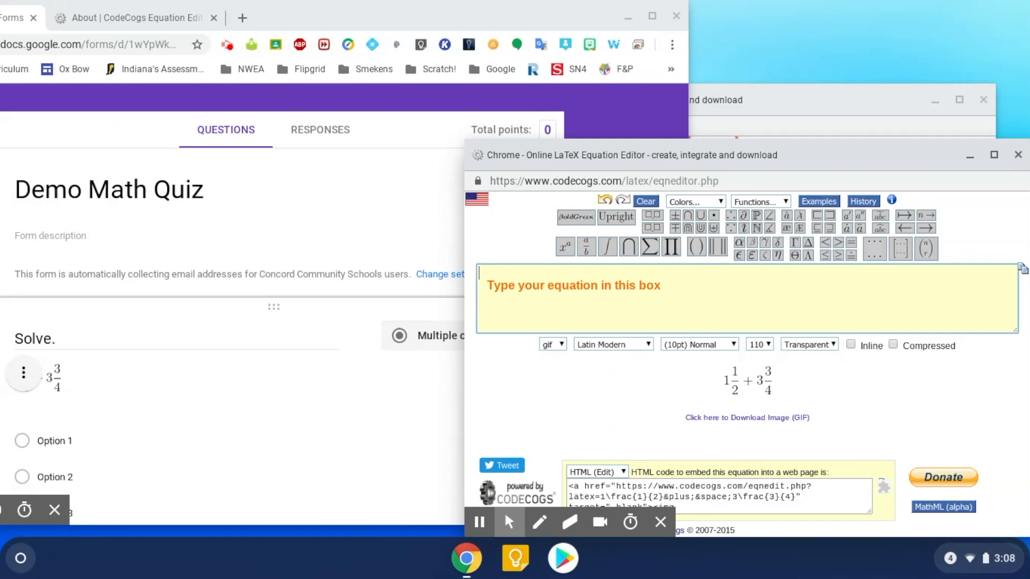
{"action": "type", "text": "5\\frac{1}{"}
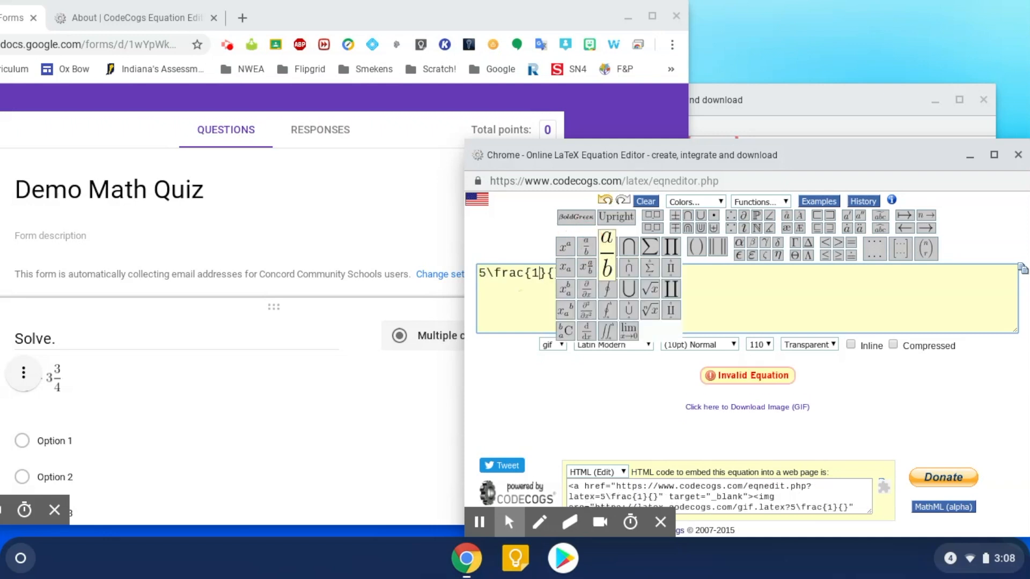
{"action": "type", "text": "2"}
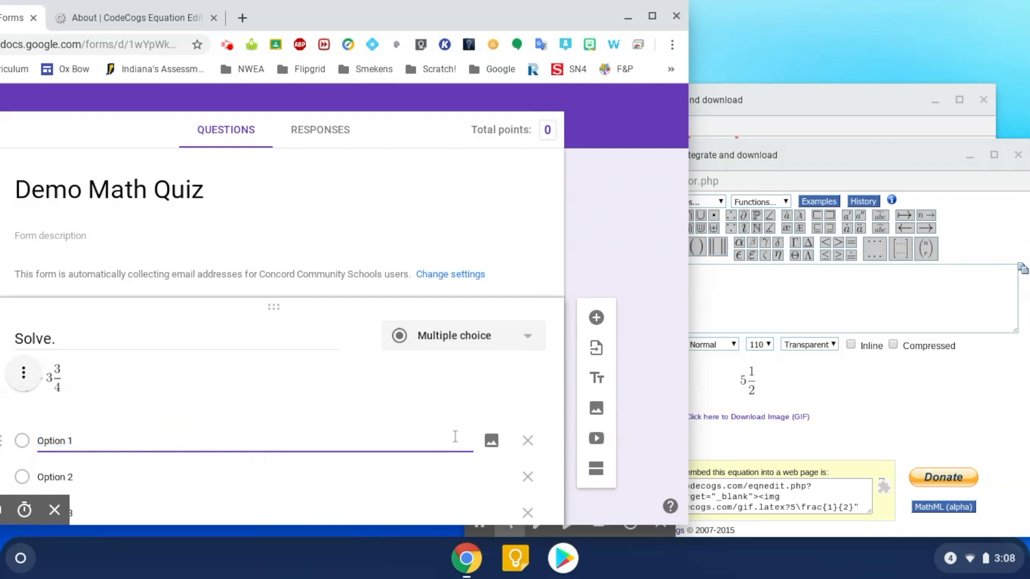
Attach the 5½ image to Option 1 of the Solve. question by its CodeCogs URL
{"action": "left_click", "coordinate": [491, 439]}
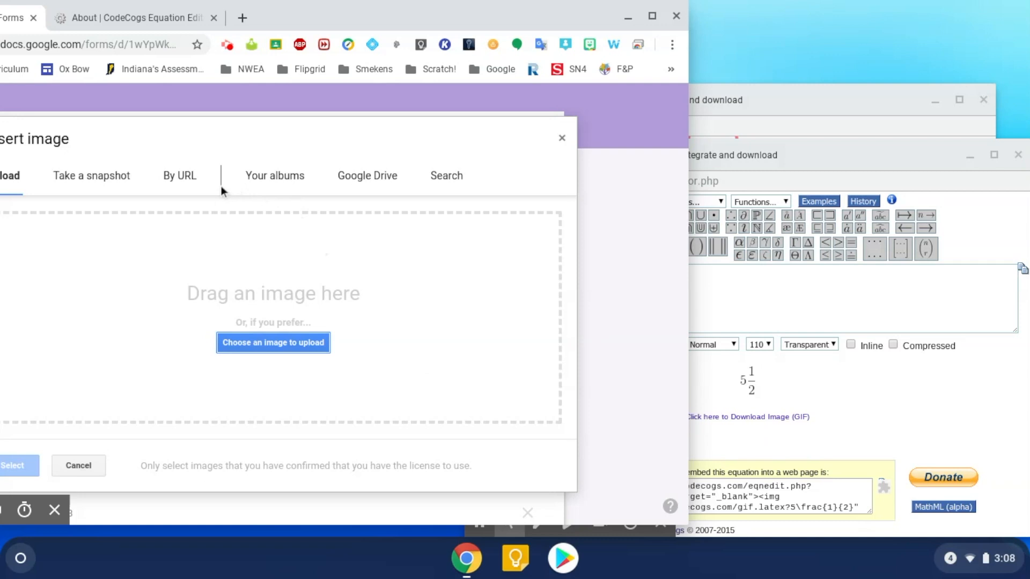
{"action": "left_click", "coordinate": [179, 176]}
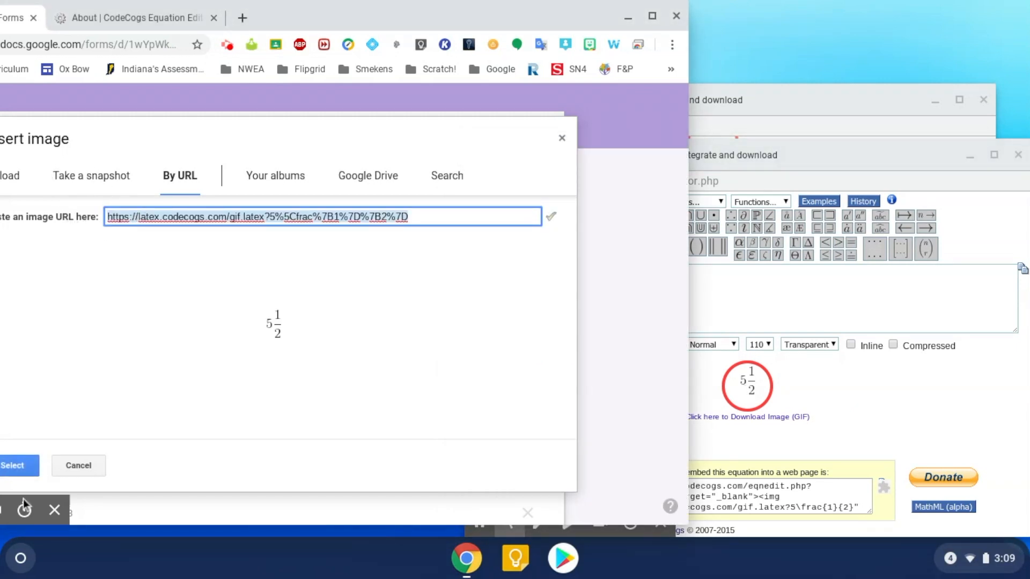
{"action": "left_click", "coordinate": [12, 464]}
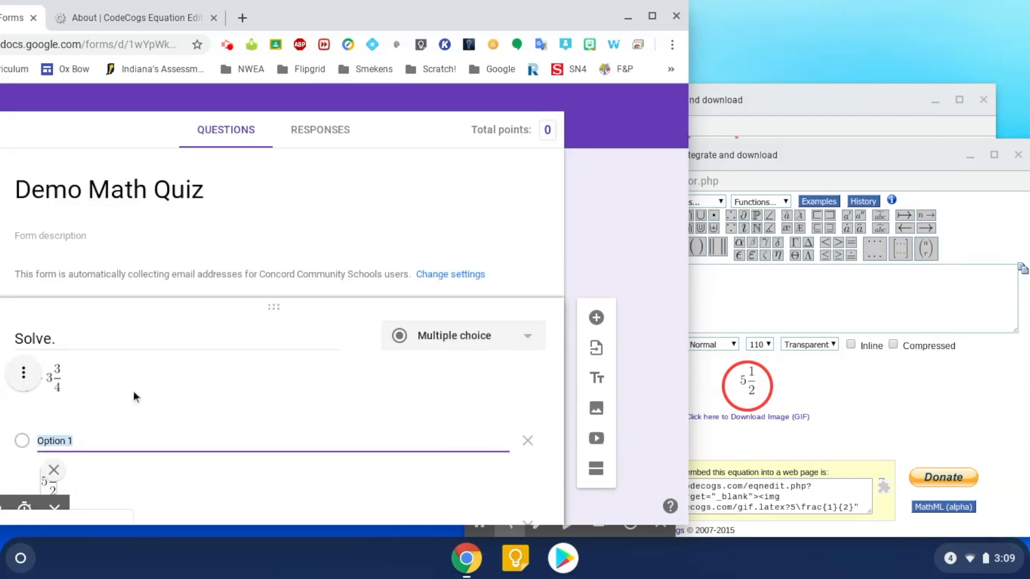
{"action": "mouse_move", "coordinate": [440, 226]}
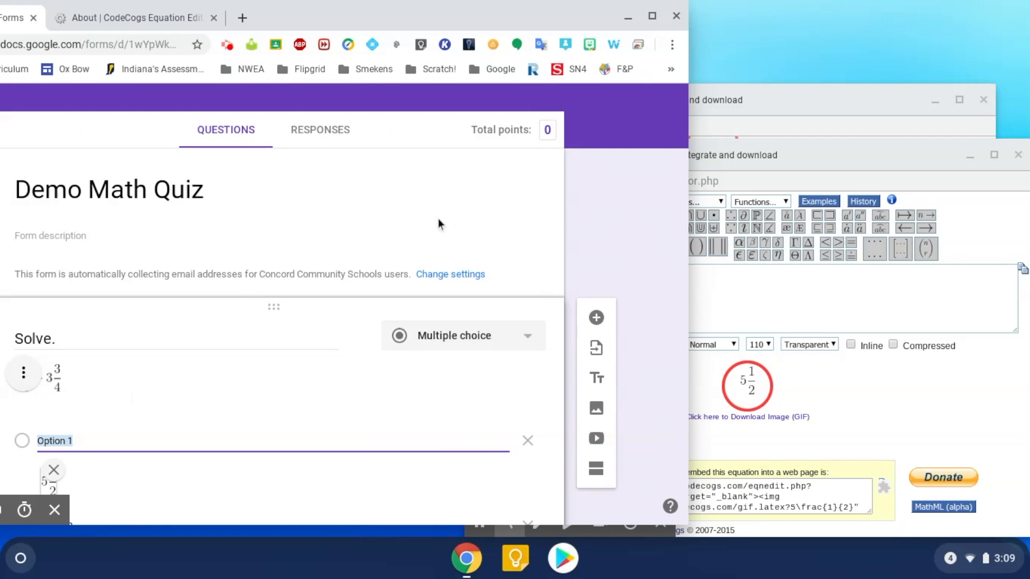
{"action": "mouse_move", "coordinate": [475, 210]}
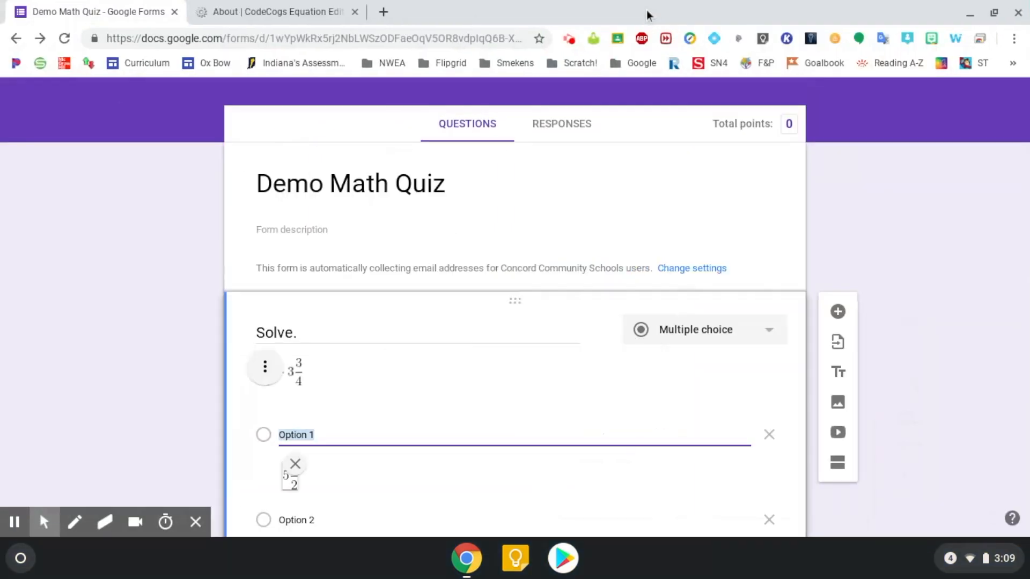
{"action": "mouse_move", "coordinate": [169, 416]}
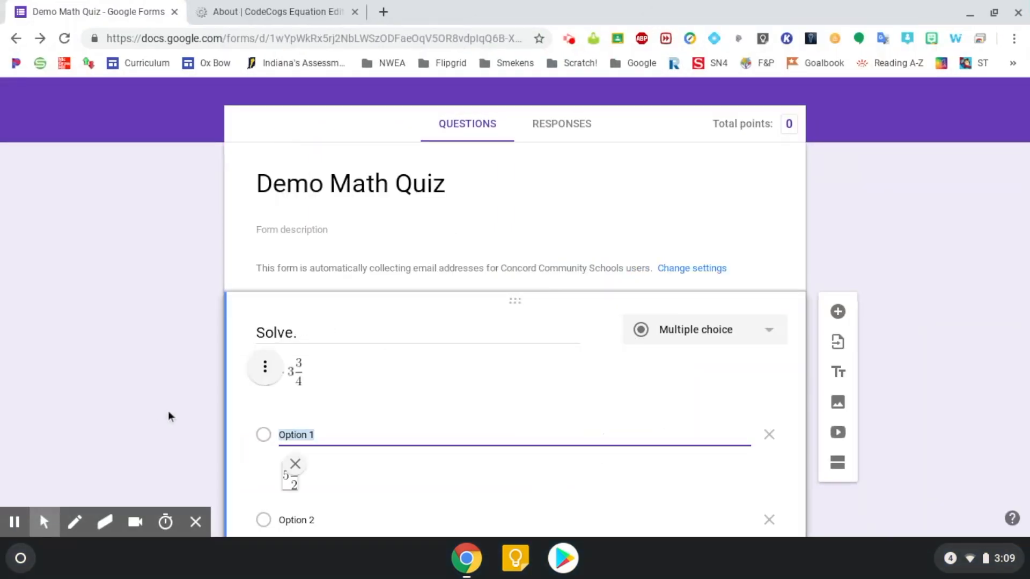
{"action": "scroll", "scroll_direction": "down", "scroll_amount": 3}
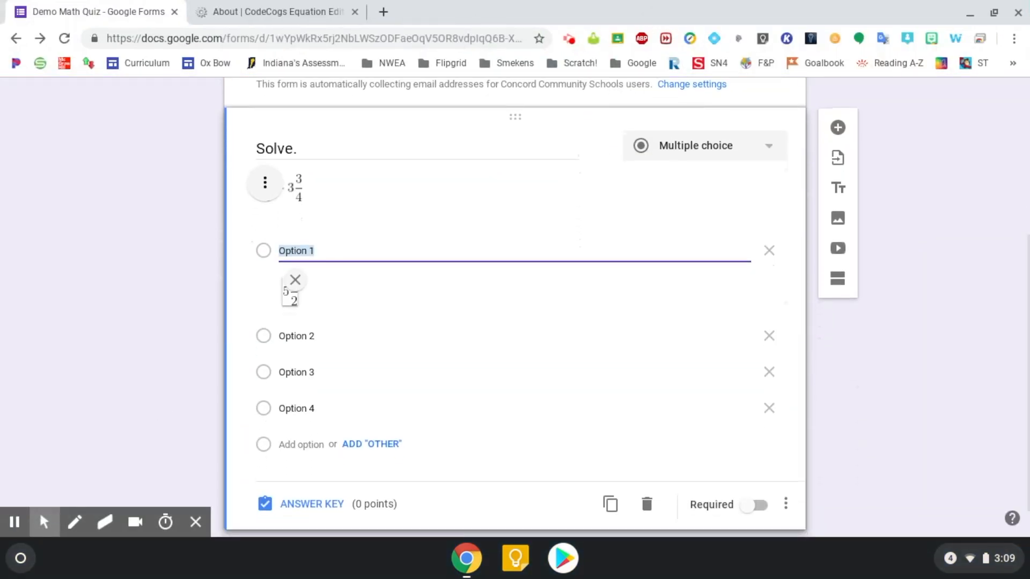
{"action": "mouse_move", "coordinate": [302, 506]}
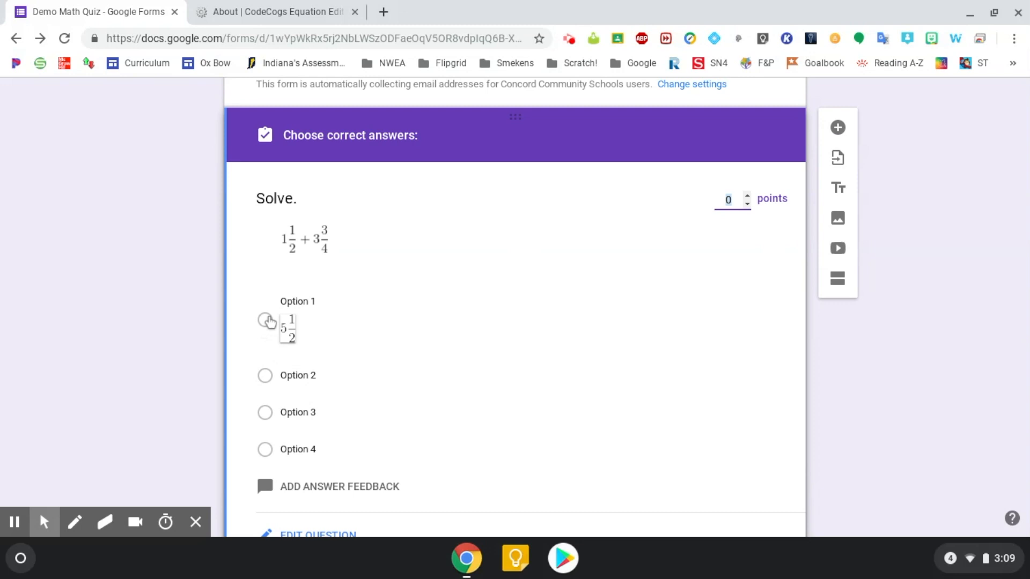
Mark the 5½ option correct, set the question to 2 points, and add a new question
{"action": "left_click", "coordinate": [263, 320]}
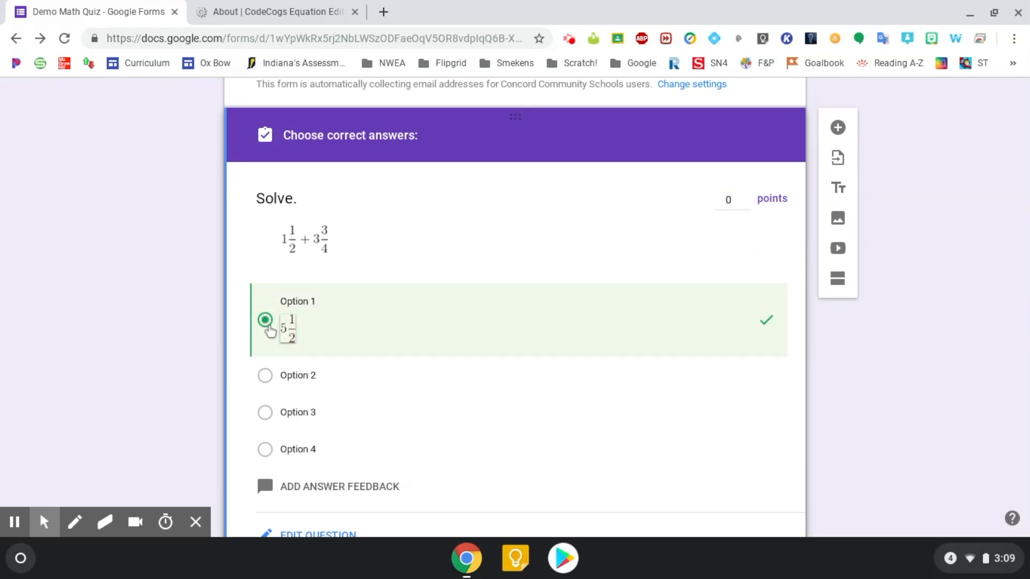
{"action": "left_click", "coordinate": [727, 199]}
{"action": "type", "text": "2"}
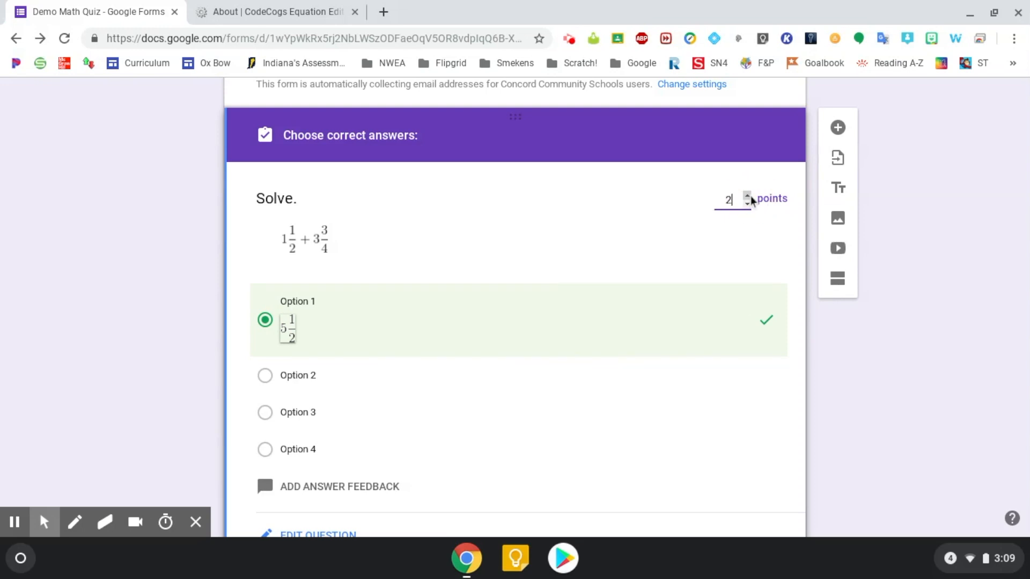
{"action": "mouse_move", "coordinate": [839, 127]}
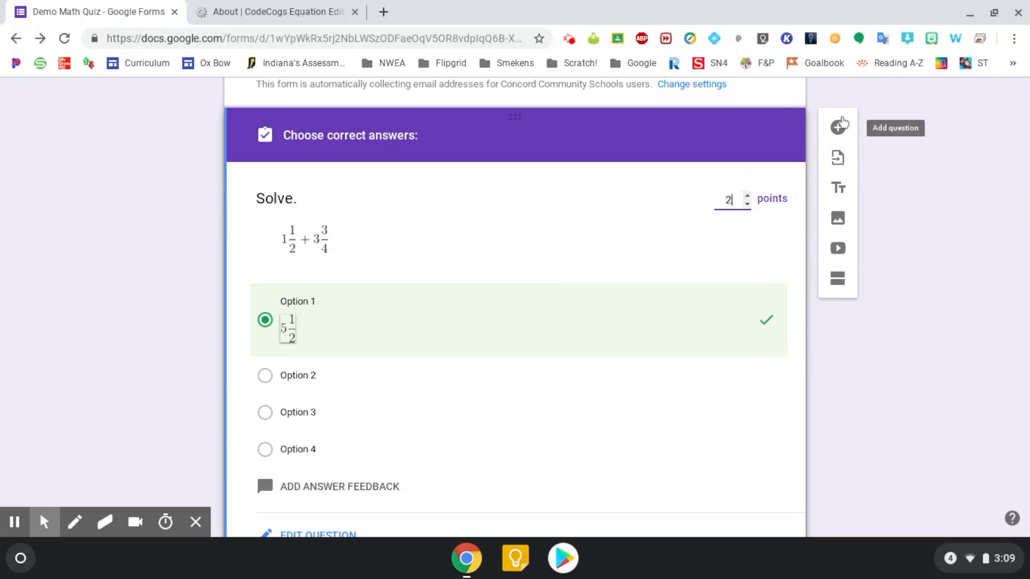
{"action": "mouse_move", "coordinate": [837, 156]}
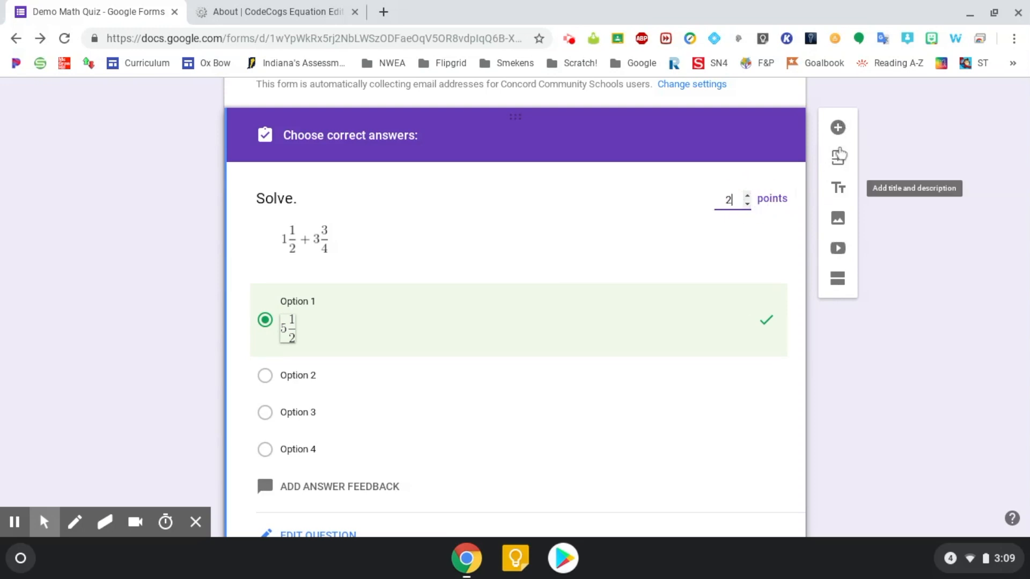
{"action": "left_click", "coordinate": [836, 127]}
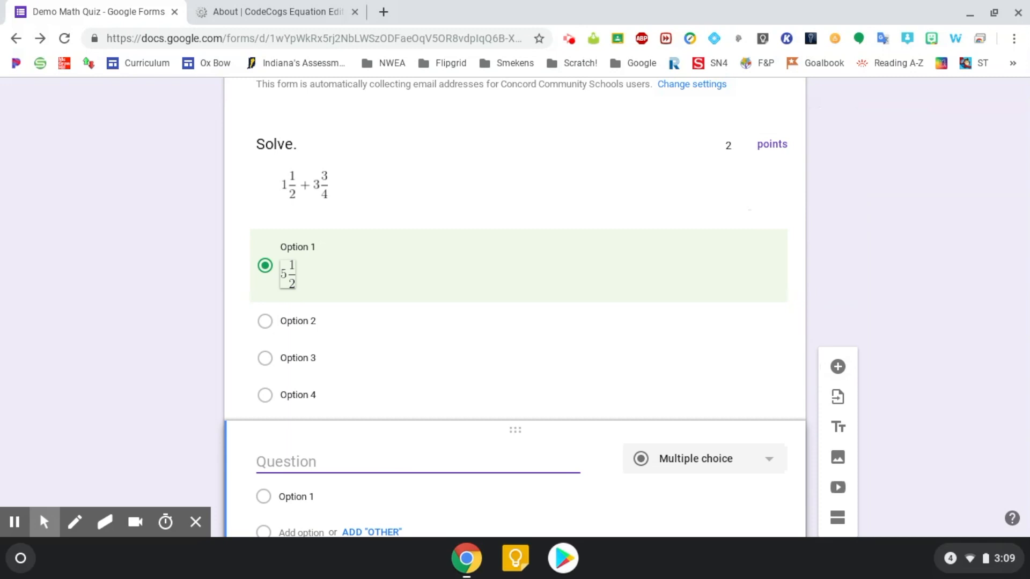
{"action": "mouse_move", "coordinate": [622, 66]}
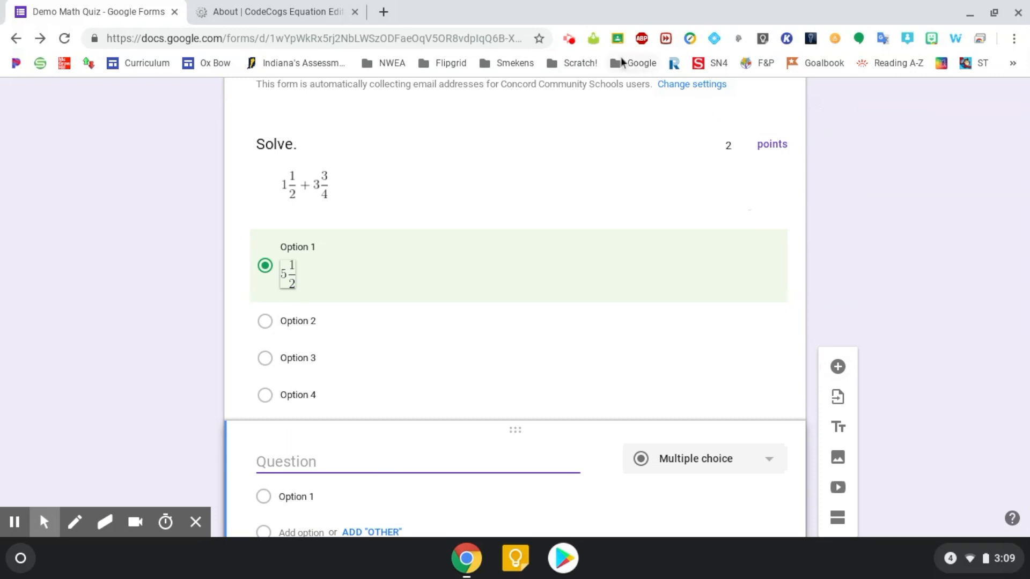